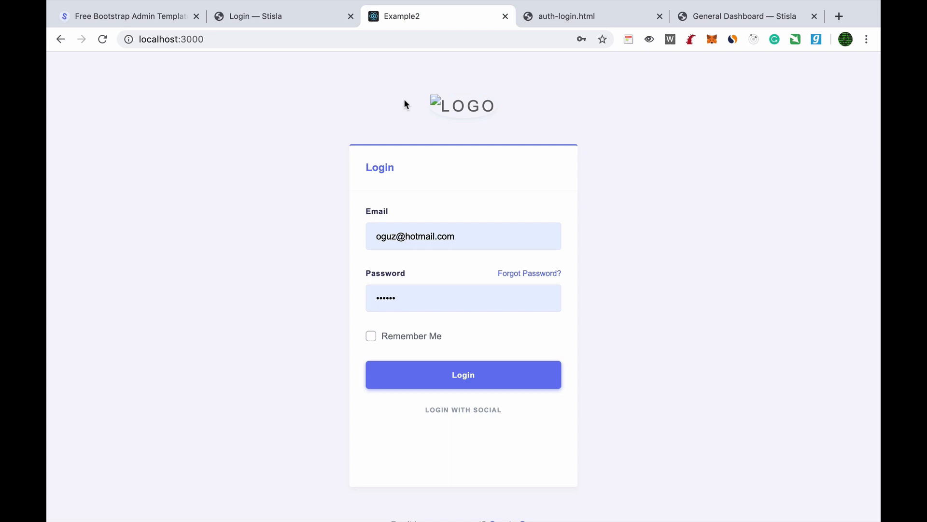
{"action": "mouse_move", "coordinate": [402, 63]}
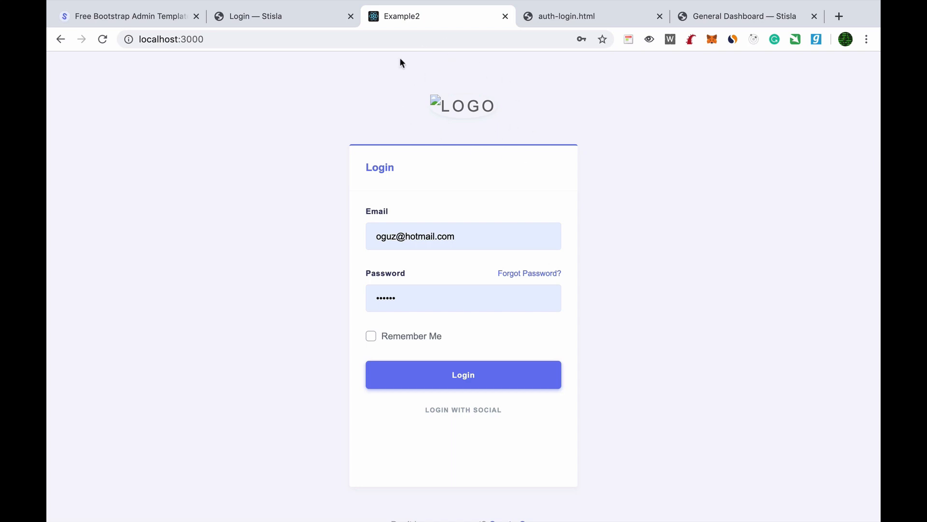
{"action": "mouse_move", "coordinate": [425, 112]}
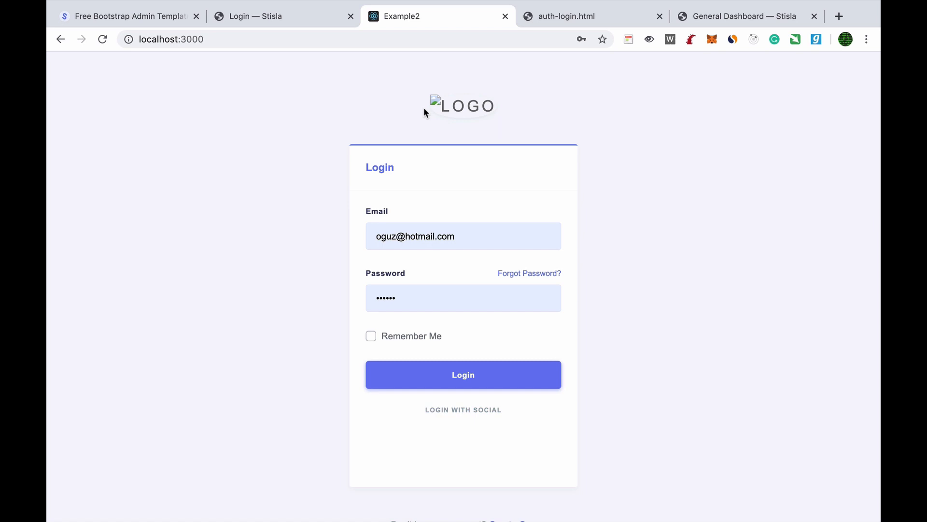
{"action": "mouse_move", "coordinate": [446, 80]}
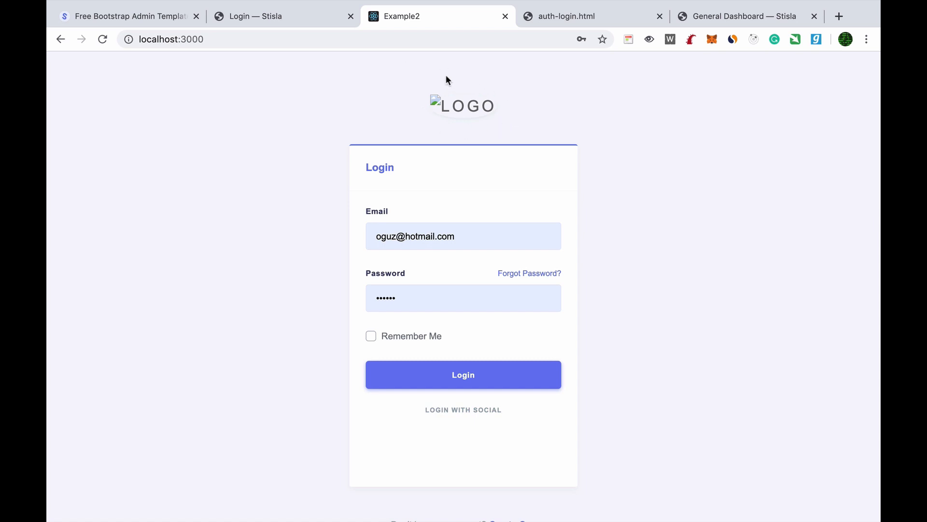
{"action": "mouse_move", "coordinate": [370, 81]}
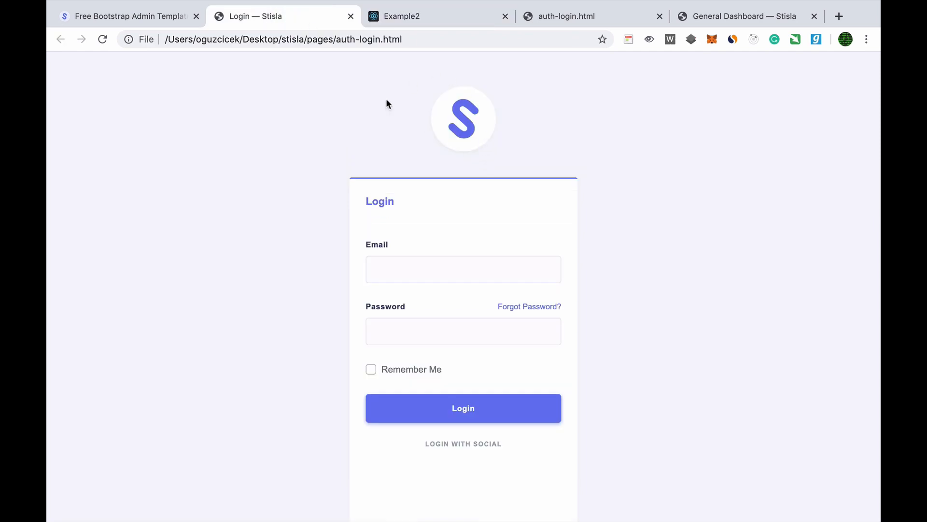
{"action": "mouse_move", "coordinate": [504, 157]}
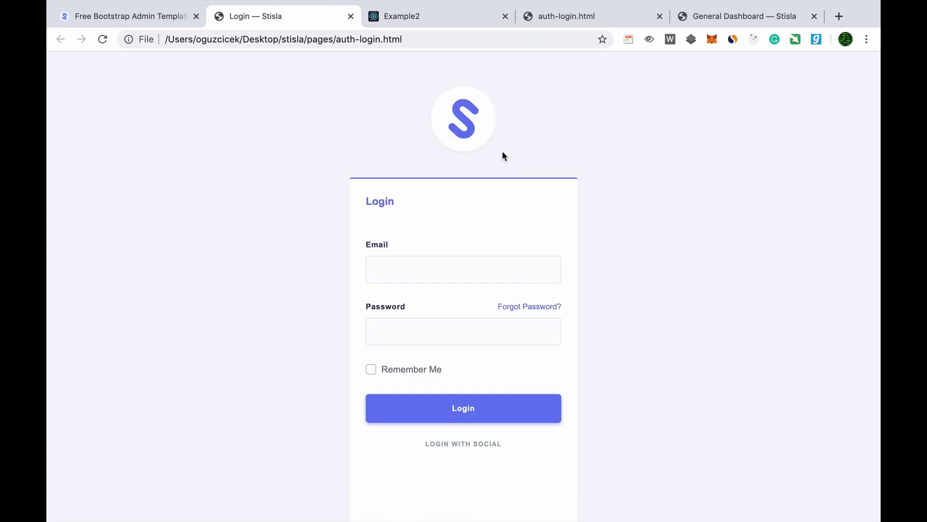
Inspect the Stisla logo image to reveal its stisla-fill.svg source path in DevTools
{"action": "right_click", "coordinate": [463, 118]}
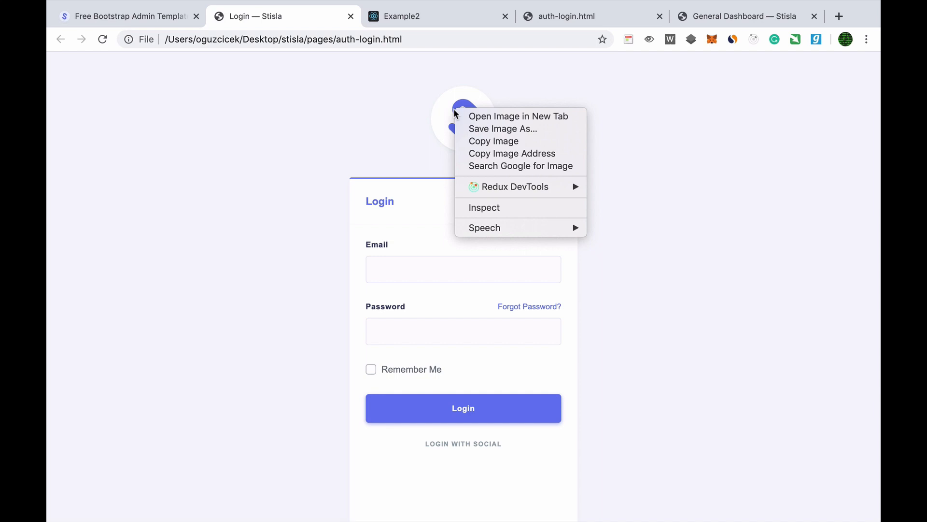
{"action": "left_click", "coordinate": [484, 208]}
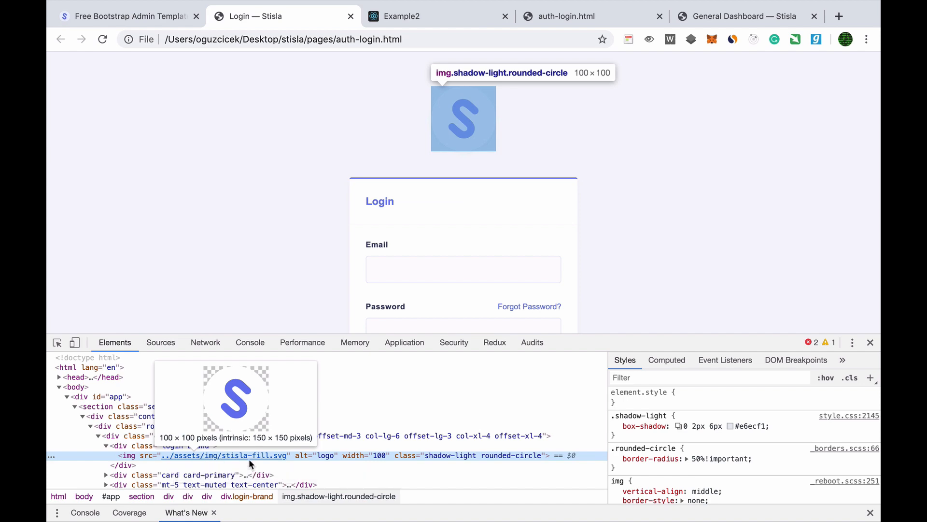
{"action": "mouse_move", "coordinate": [278, 252]}
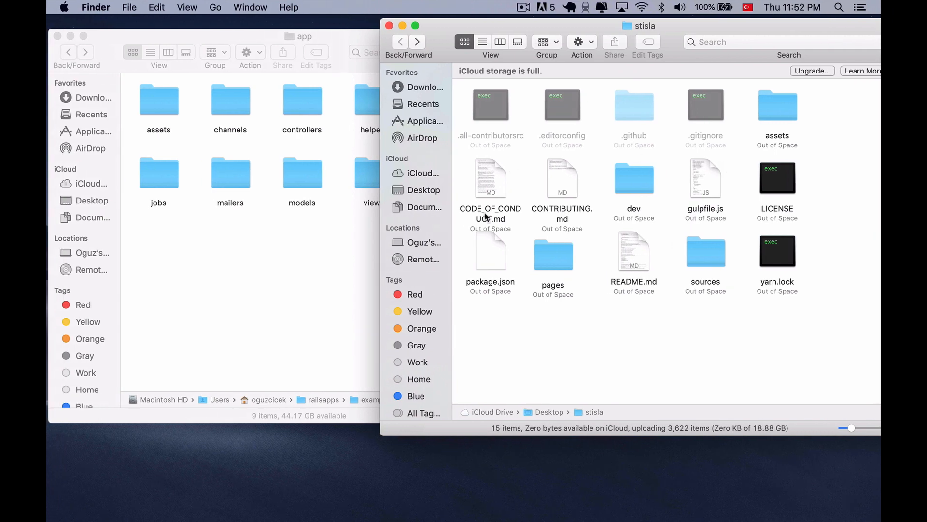
{"action": "mouse_move", "coordinate": [694, 253]}
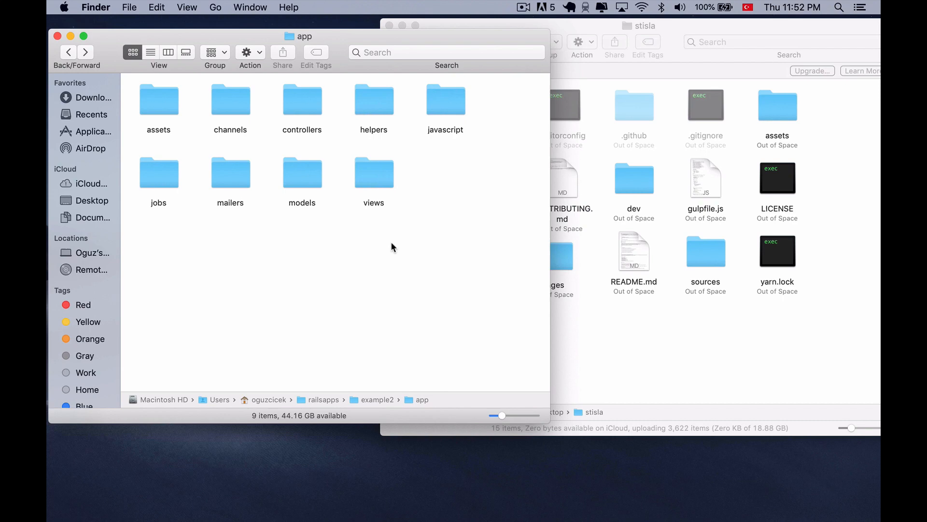
Navigate into the template's assets/img folder and select stisla-fill.svg
{"action": "double_click", "coordinate": [777, 104]}
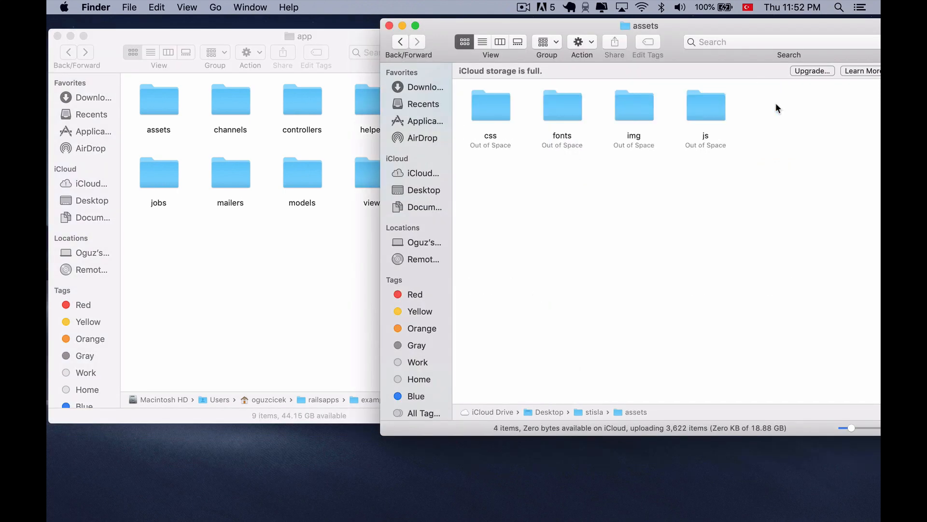
{"action": "left_click", "coordinate": [634, 105]}
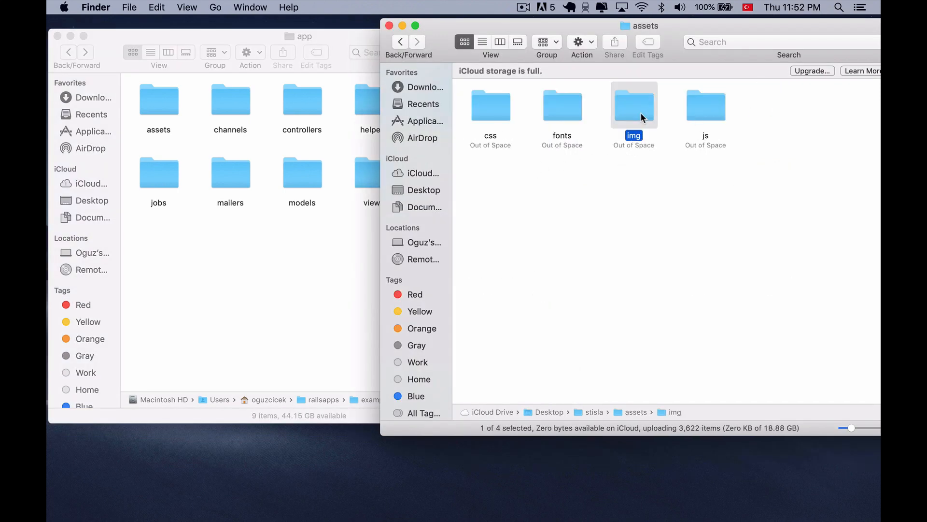
{"action": "double_click", "coordinate": [633, 105]}
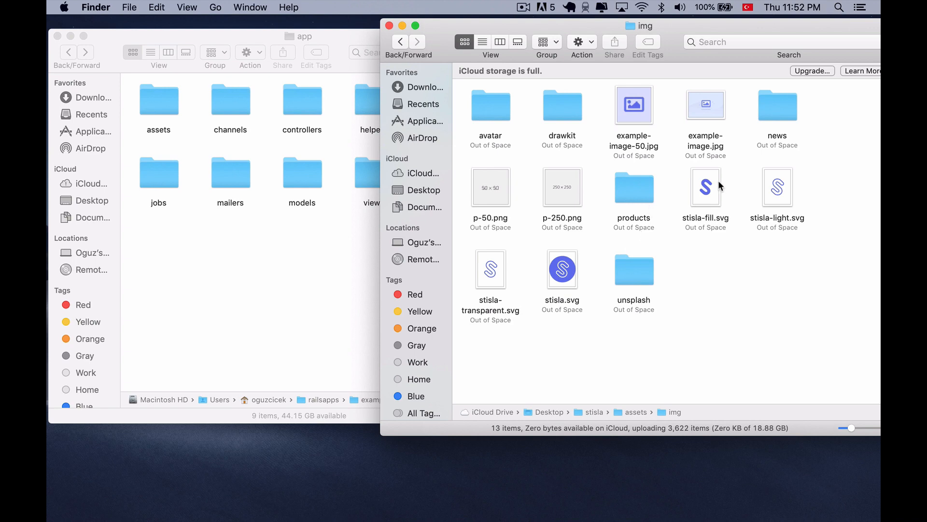
{"action": "left_click", "coordinate": [706, 188]}
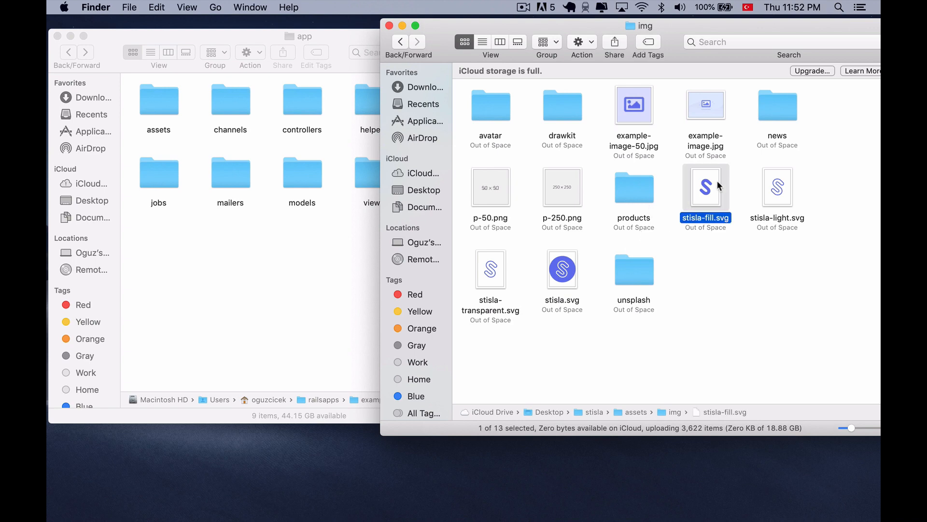
{"action": "mouse_move", "coordinate": [716, 183]}
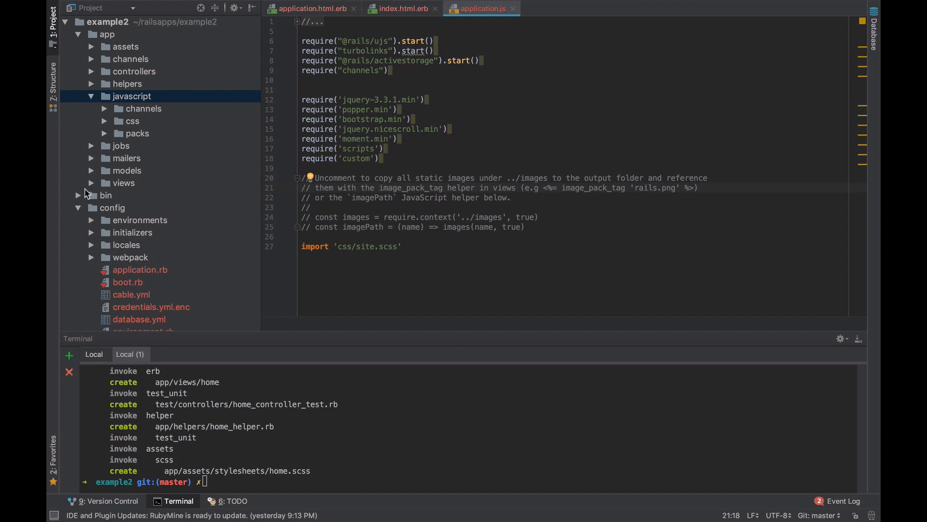
{"action": "mouse_move", "coordinate": [142, 108]}
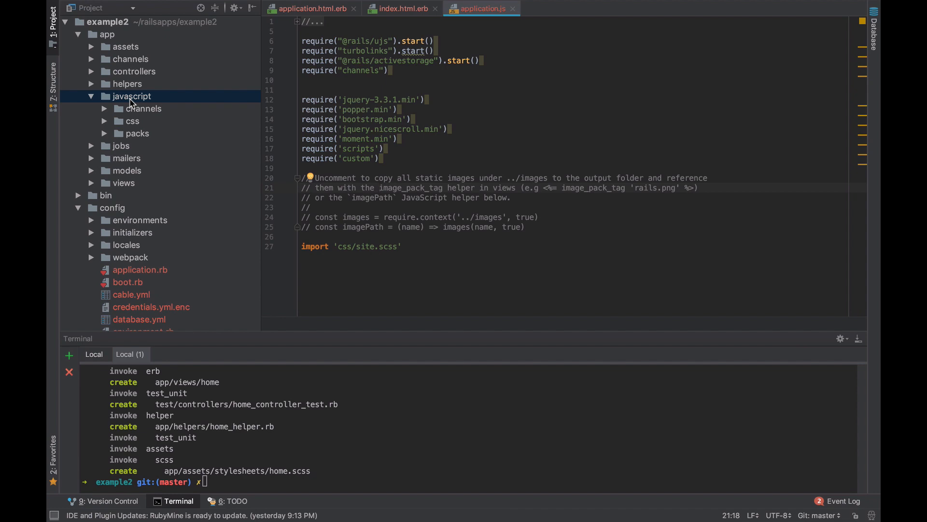
Create a new directory named images inside app/javascript
{"action": "right_click", "coordinate": [132, 95]}
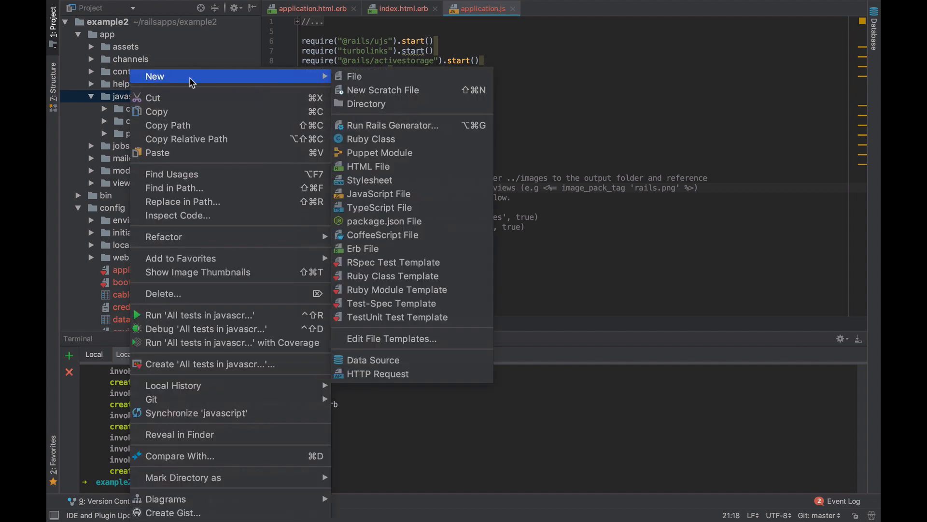
{"action": "left_click", "coordinate": [367, 103]}
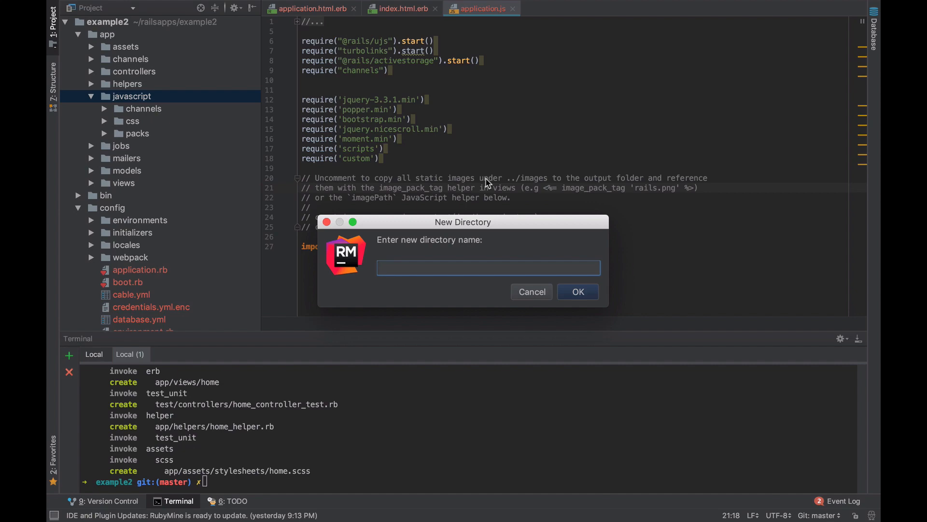
{"action": "type", "text": "images"}
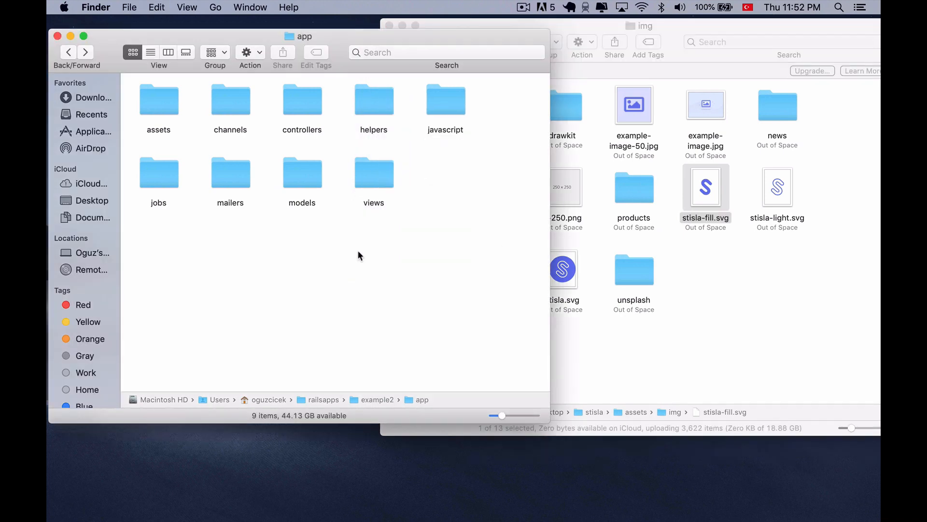
{"action": "double_click", "coordinate": [445, 100]}
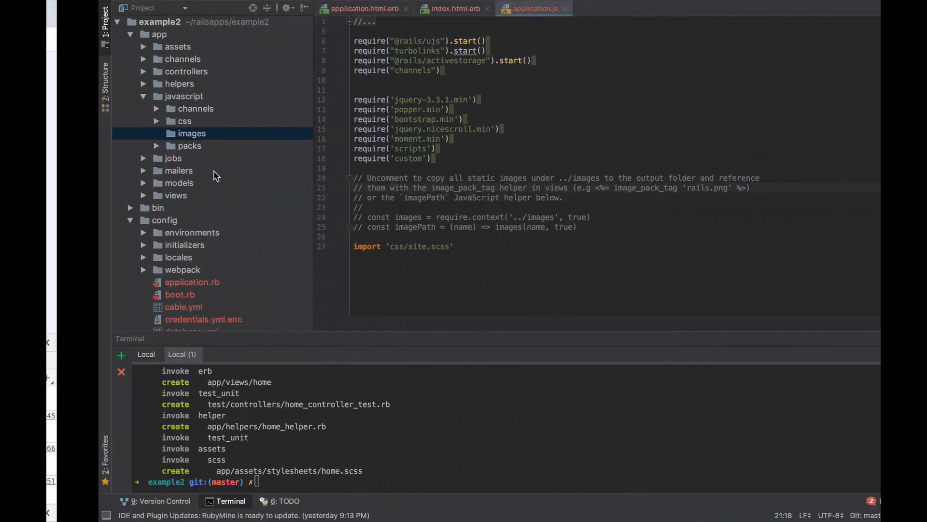
Place stisla-fill.svg in javascript/images and add require.context('../images', true) to application.js
{"action": "left_click", "coordinate": [191, 133]}
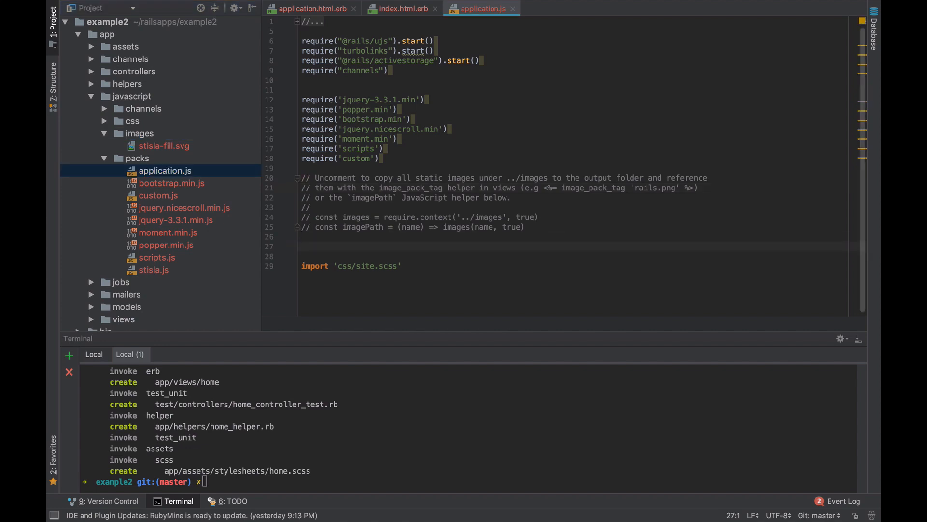
{"action": "mouse_move", "coordinate": [502, 164]}
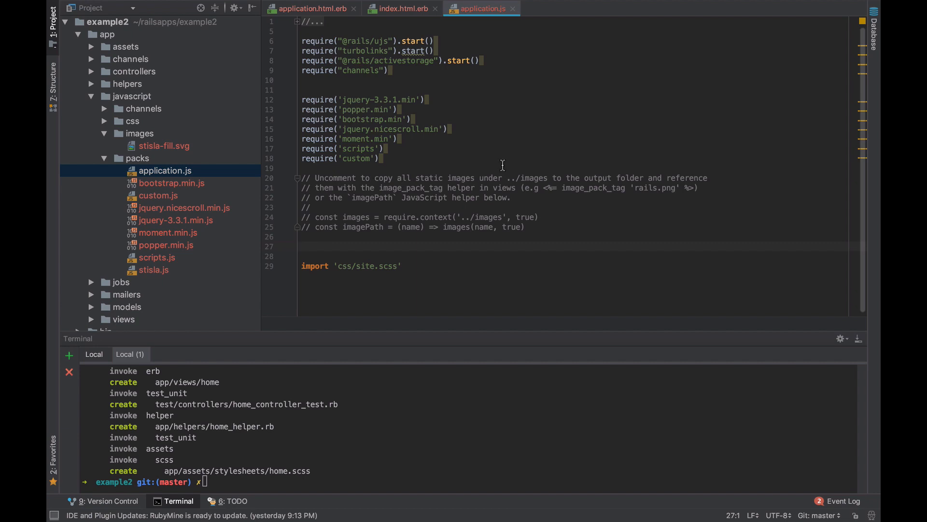
{"action": "mouse_move", "coordinate": [553, 228]}
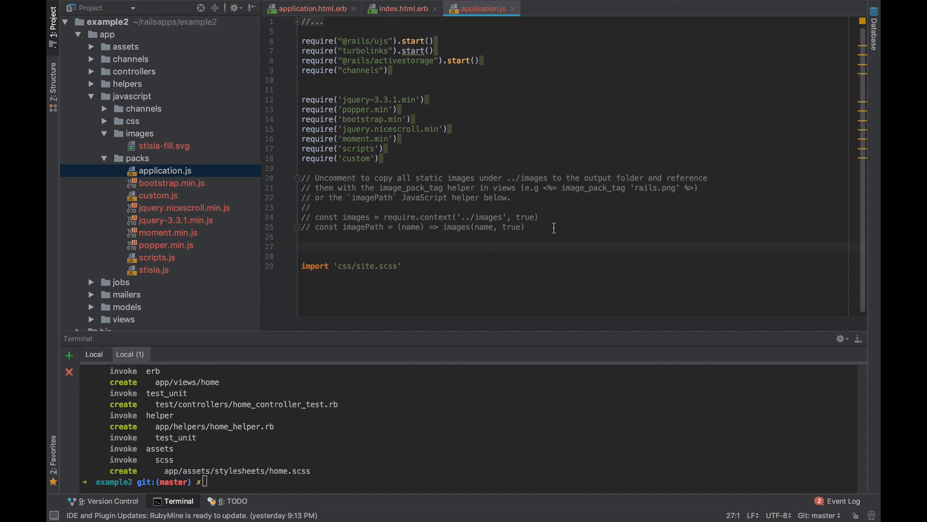
{"action": "left_click_drag", "start_coordinate": [384, 218], "coordinate": [537, 217]}
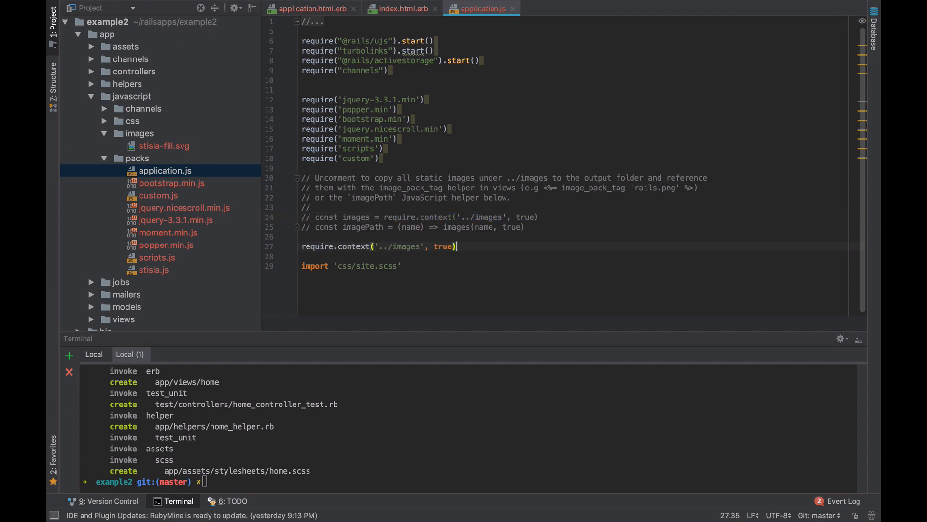
{"action": "mouse_move", "coordinate": [354, 246]}
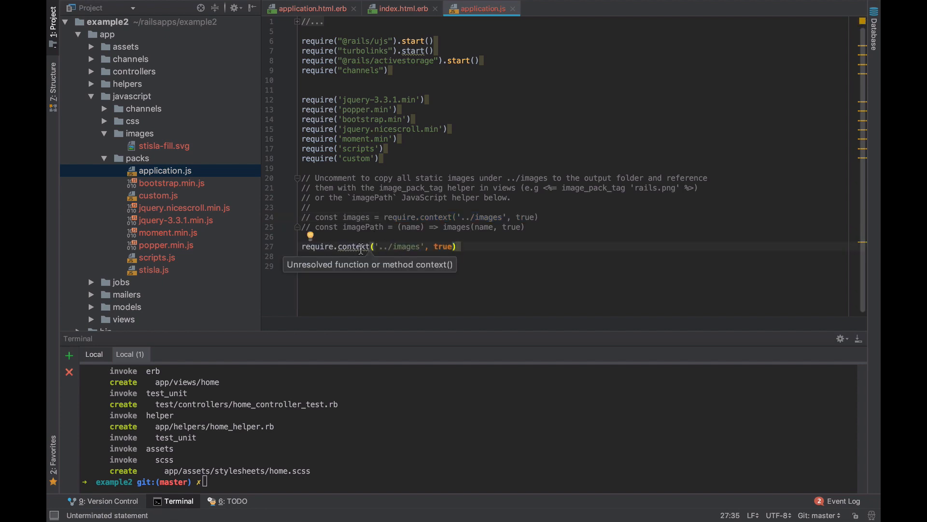
{"action": "mouse_move", "coordinate": [449, 251]}
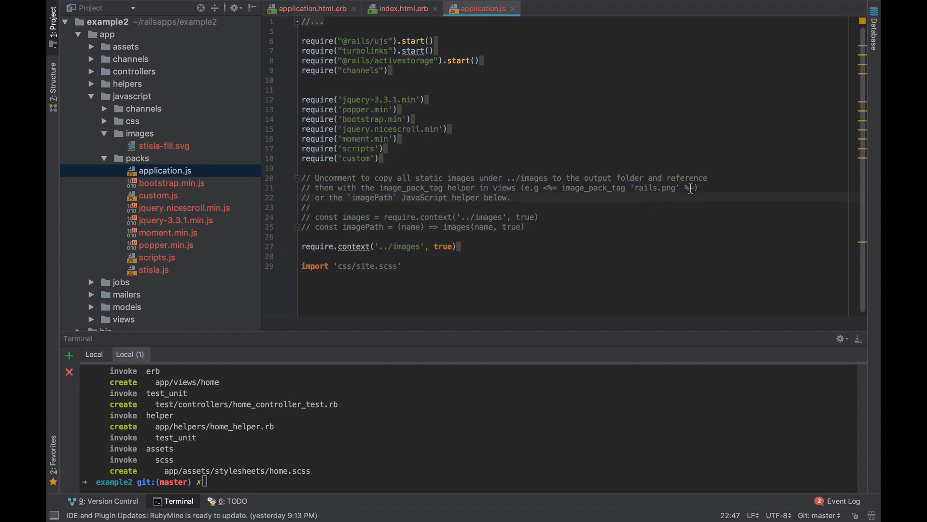
{"action": "left_click_drag", "start_coordinate": [543, 187], "coordinate": [692, 188]}
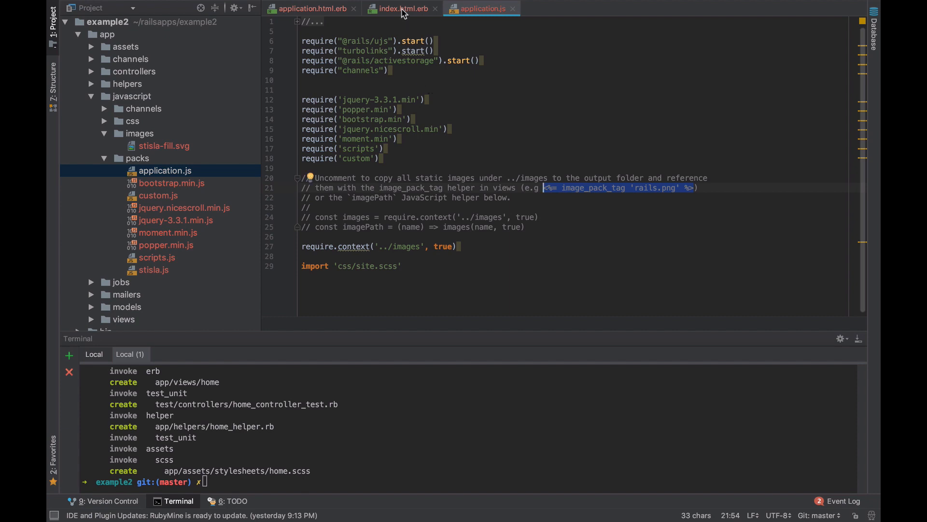
Add image_pack_tag 'stisla-fill.svg' with width 100 and shadow-light rounded-circle classes to index.html.erb
{"action": "left_click", "coordinate": [400, 9]}
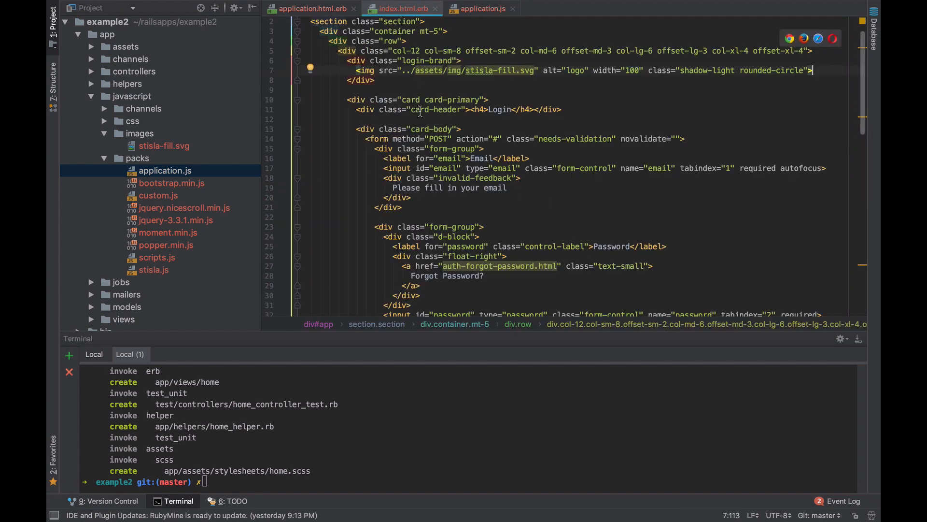
{"action": "mouse_move", "coordinate": [585, 74]}
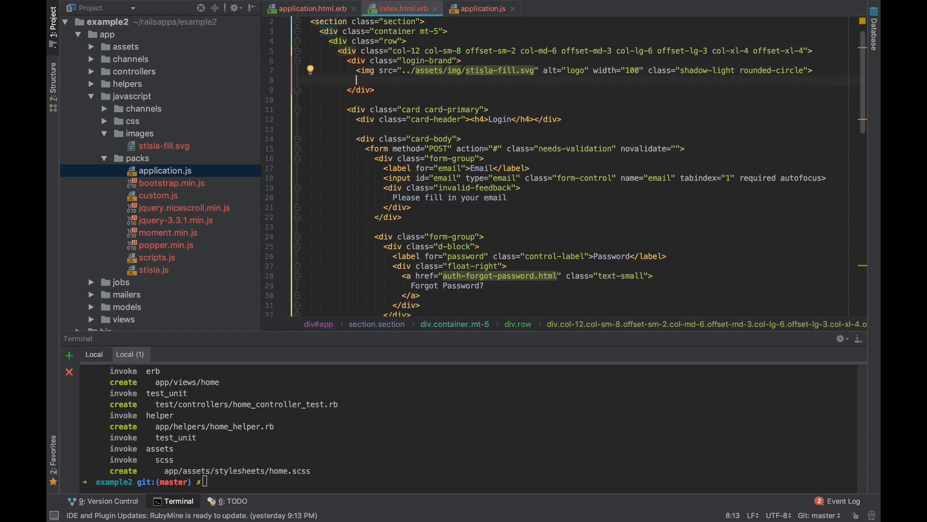
{"action": "type", "text": "<%= image_pack_tag 'rails.png' %>"}
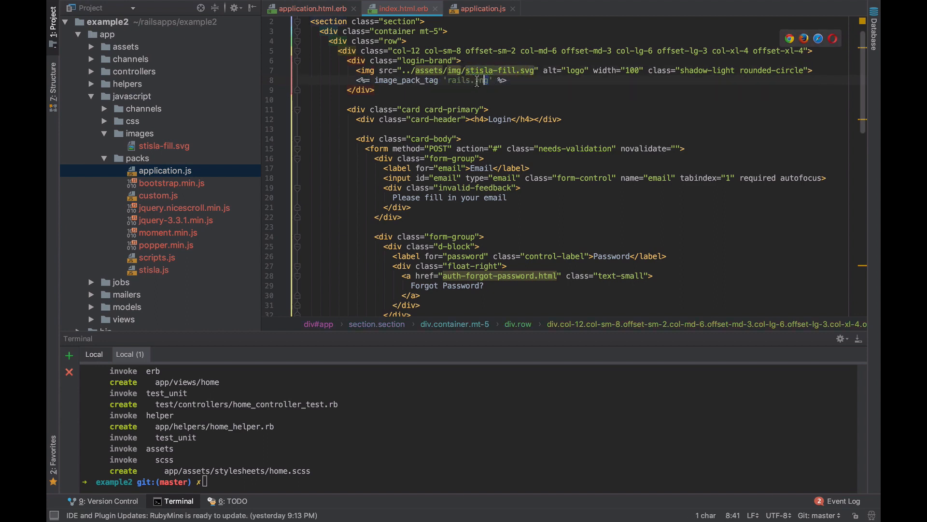
{"action": "type", "text": "stisla-fill.svg"}
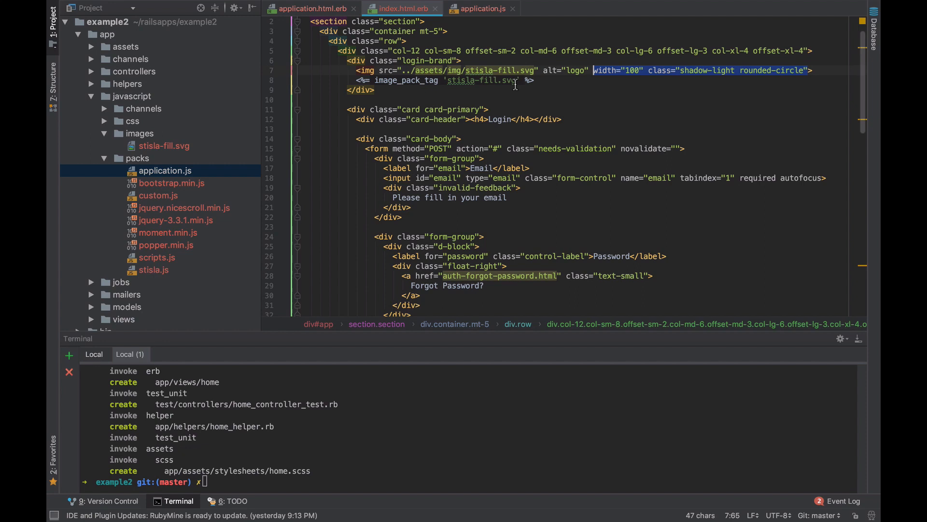
{"action": "type", "text": "width=\"100\" class=\"shadow-light rounded-circle\""}
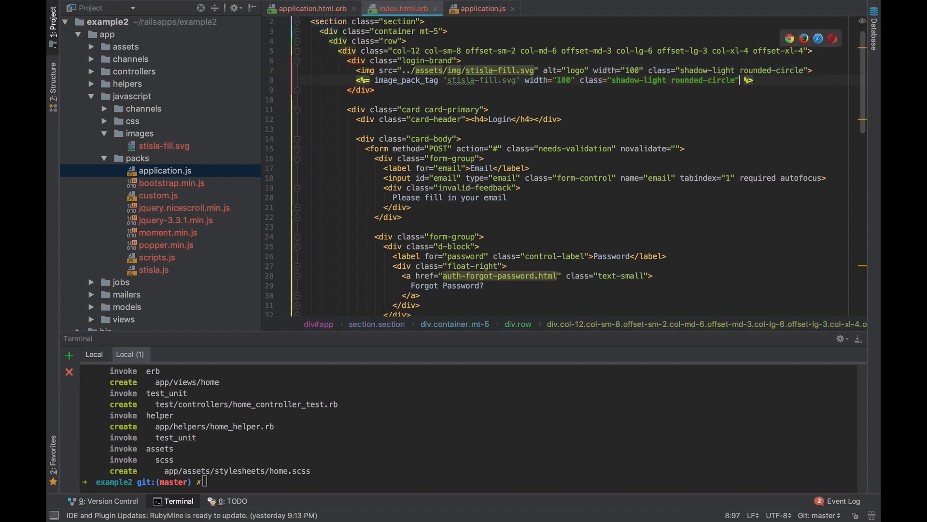
{"action": "type", "text": ","}
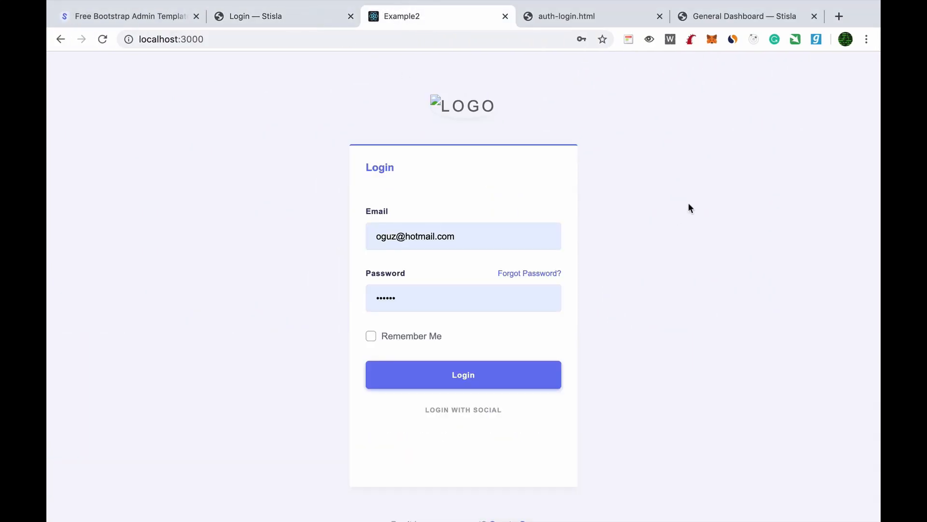
Reload the localhost:3000 login page to check the logo
{"action": "left_click", "coordinate": [463, 375]}
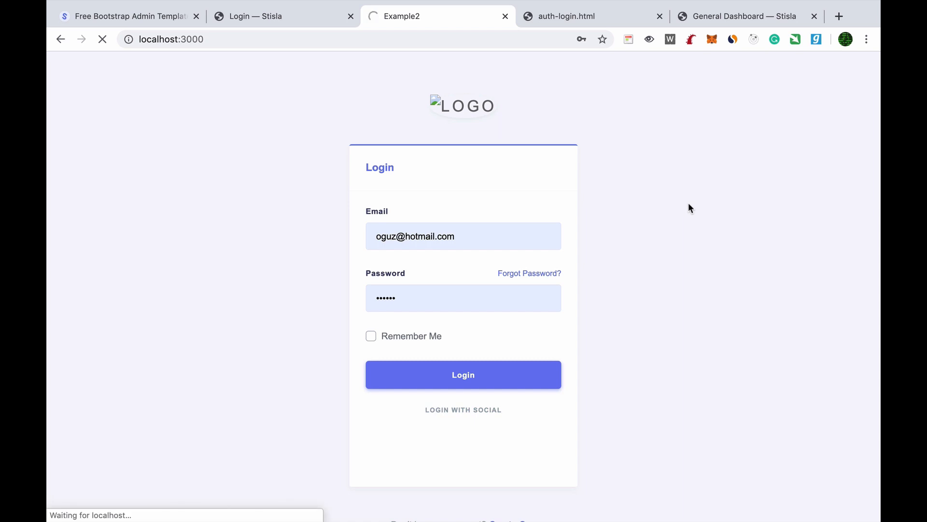